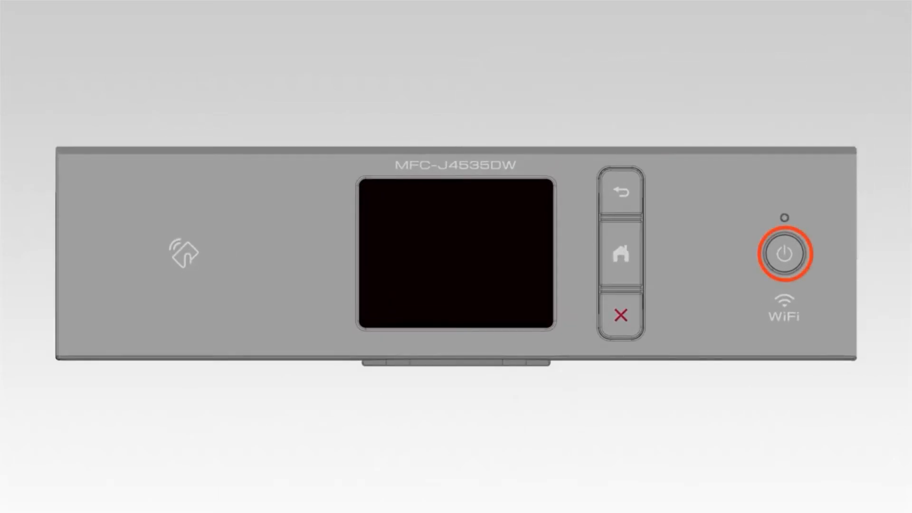
Power on the MFC-J4535DW from its control panel.
click(784, 255)
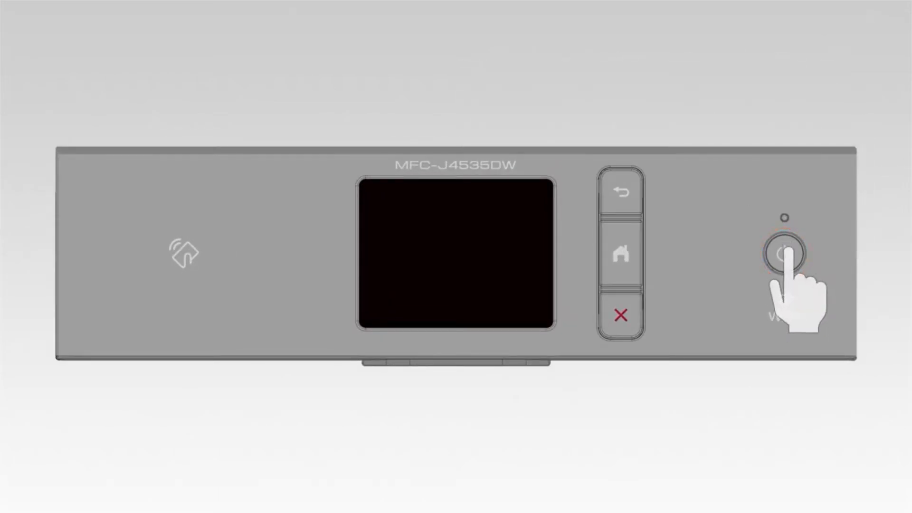
click(784, 252)
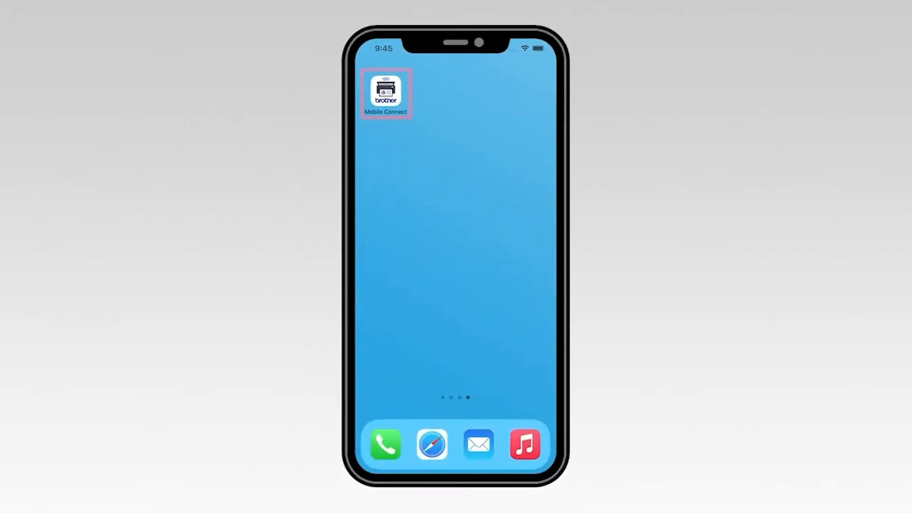
Launch Mobile Connect and start adding a new machine.
click(386, 93)
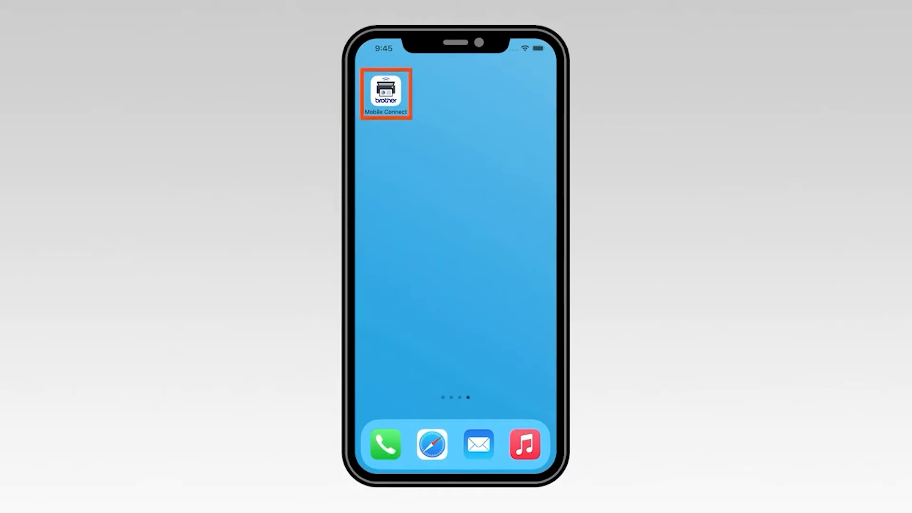
click(384, 93)
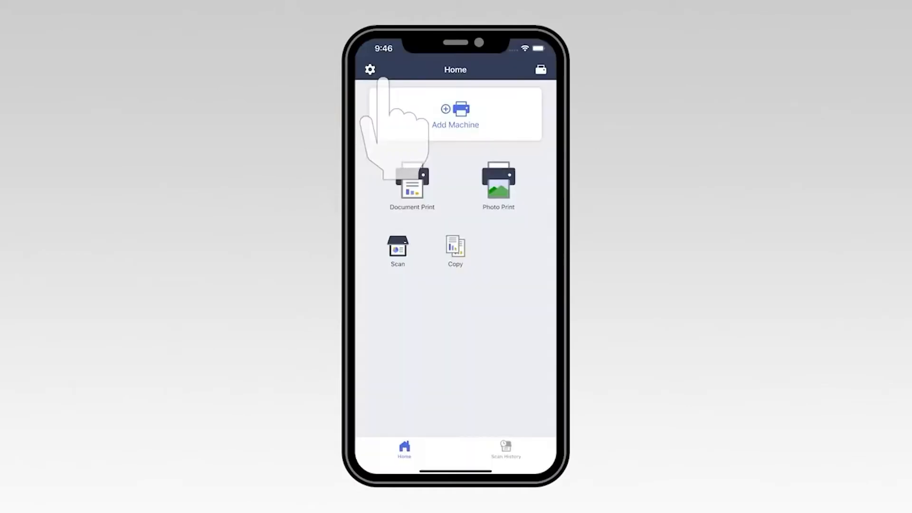
click(456, 113)
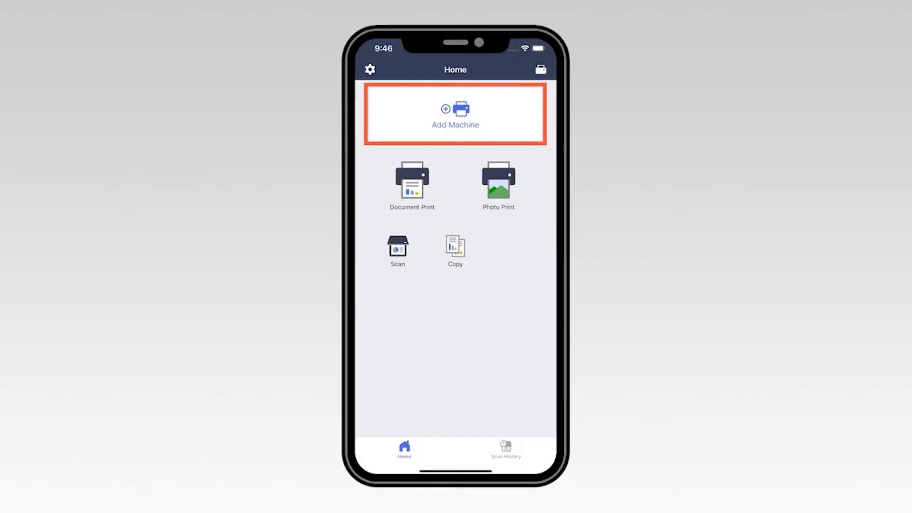
click(455, 114)
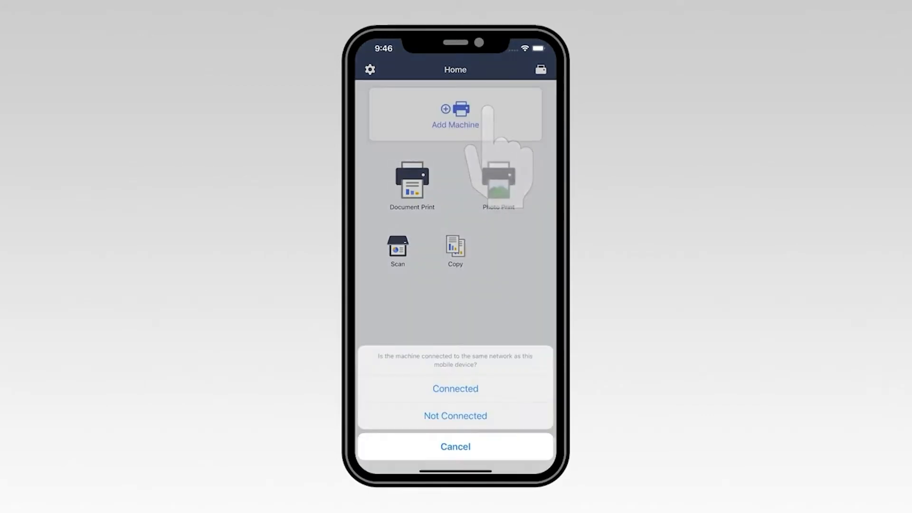
click(455, 415)
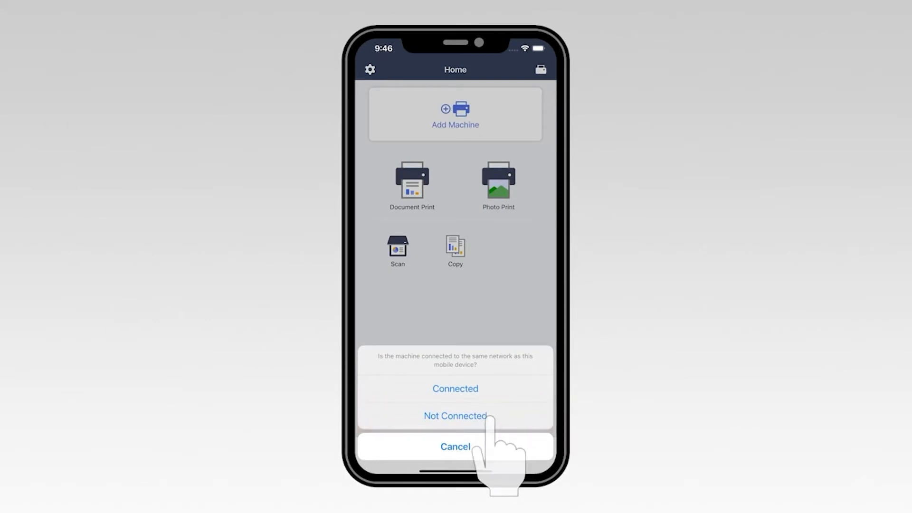
Answer that the machine is not connected and confirm the phone is on Wi-Fi, reaching Enter Model Name.
click(455, 415)
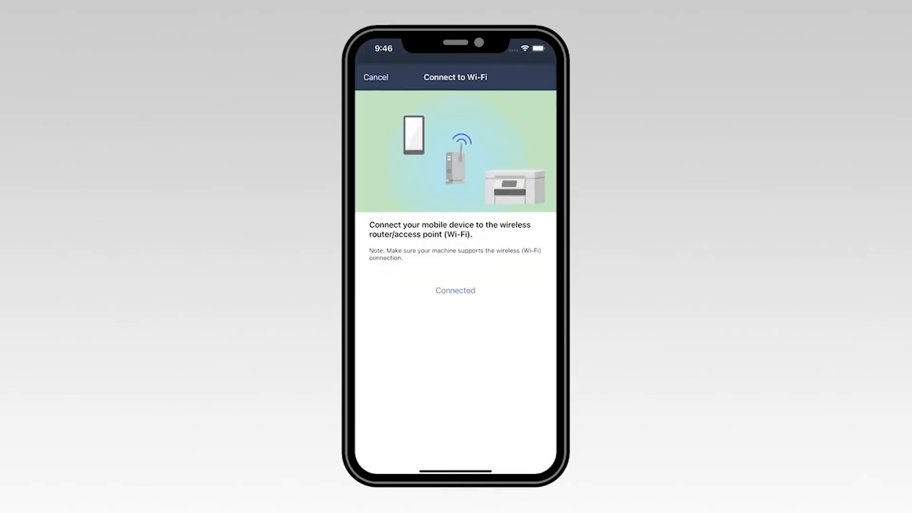
click(455, 291)
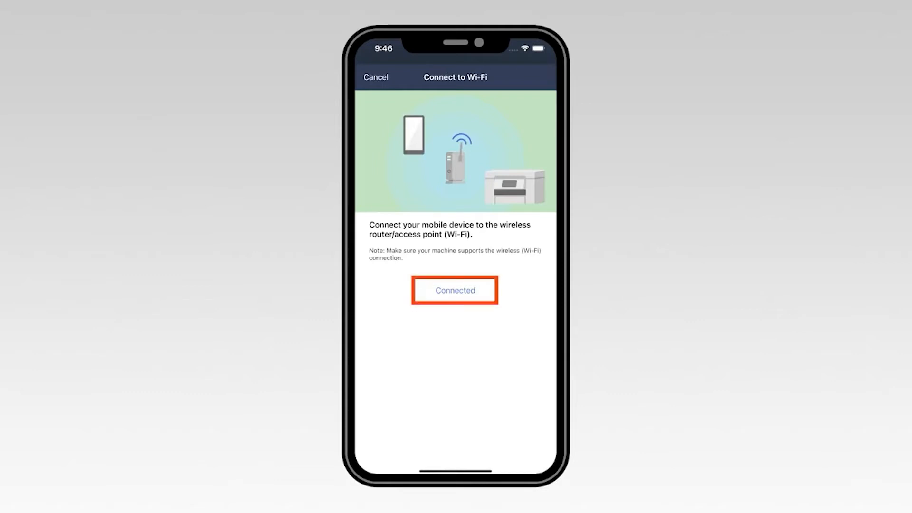
click(455, 291)
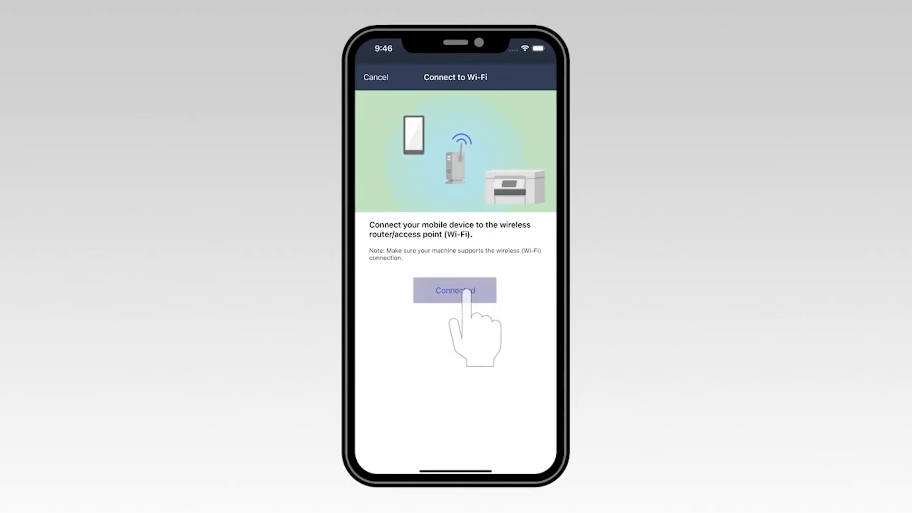
click(456, 291)
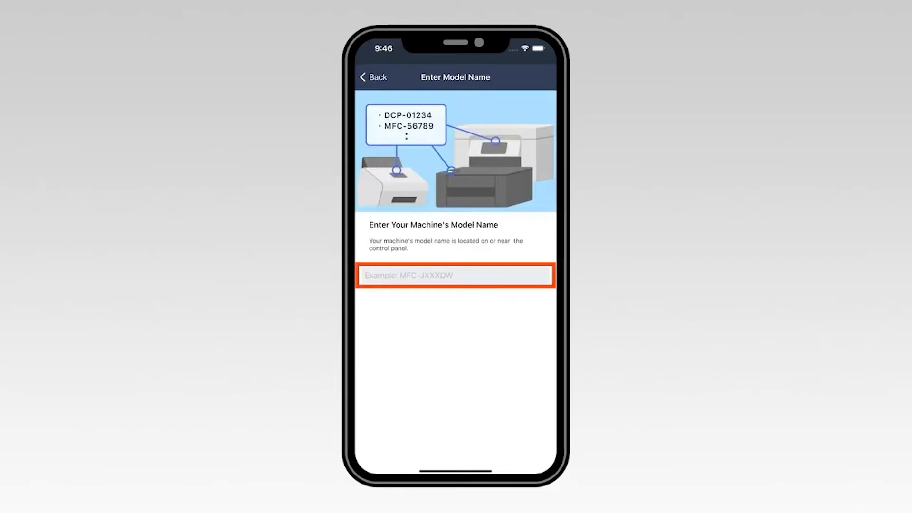
Filter the Available Models list with 'mfc' so MFC-J4535DW appears first.
click(455, 275)
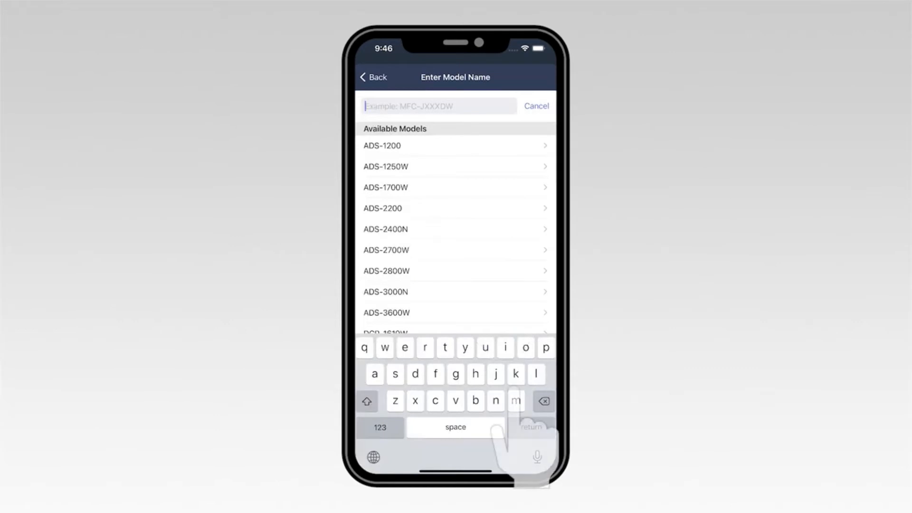
text(m)
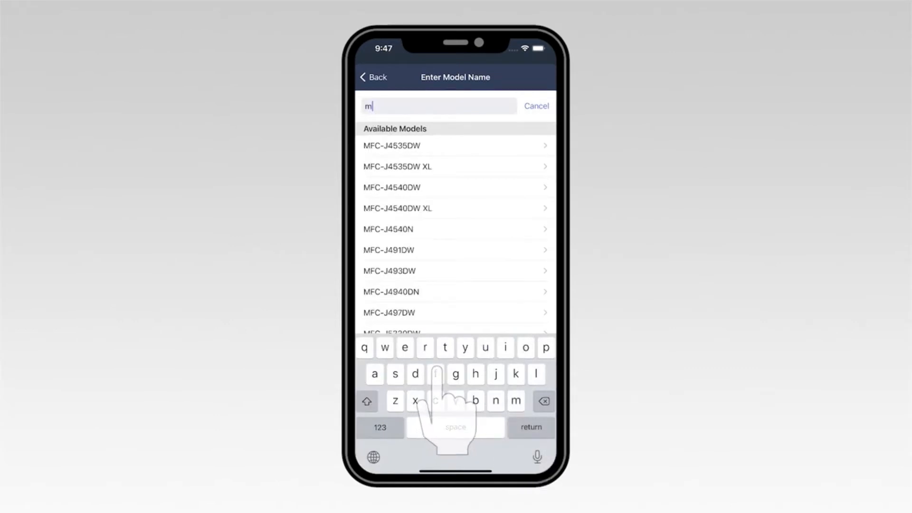
text(f)
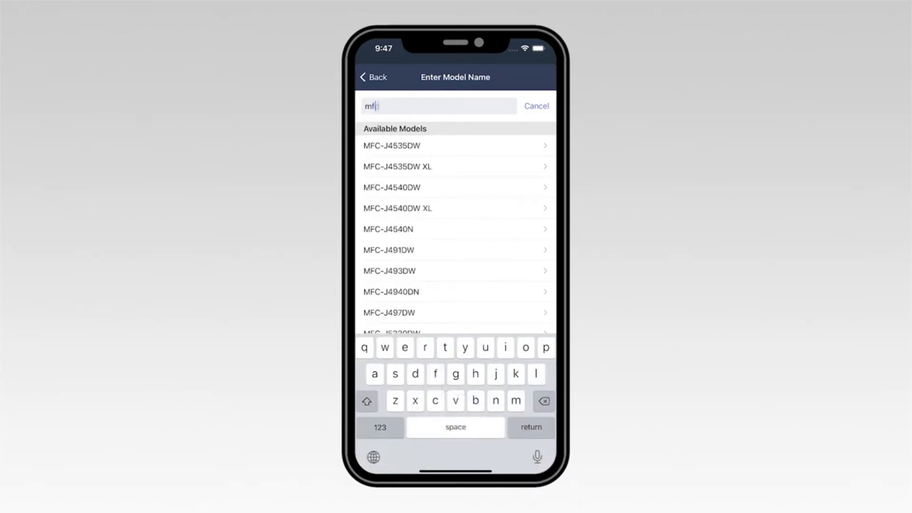
text(c)
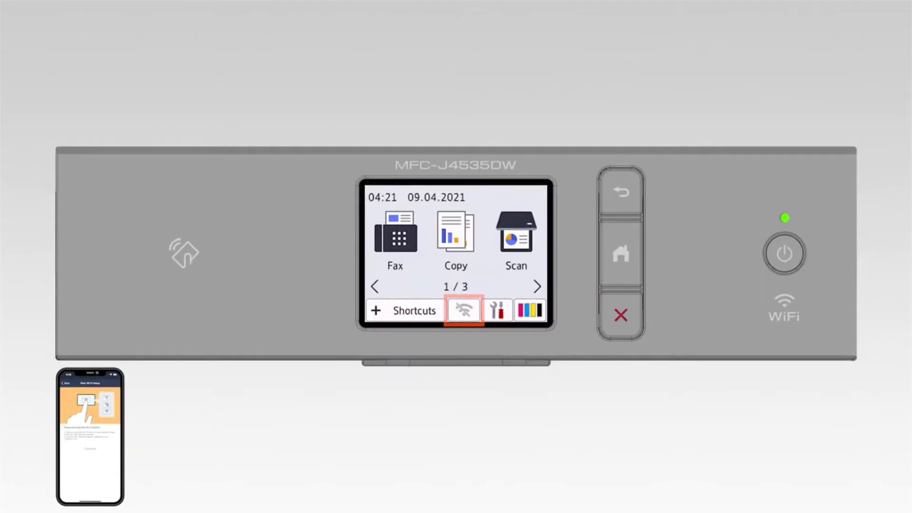
Start Wi-Fi setup from the printer's touchscreen icon and confirm it in the app.
click(464, 310)
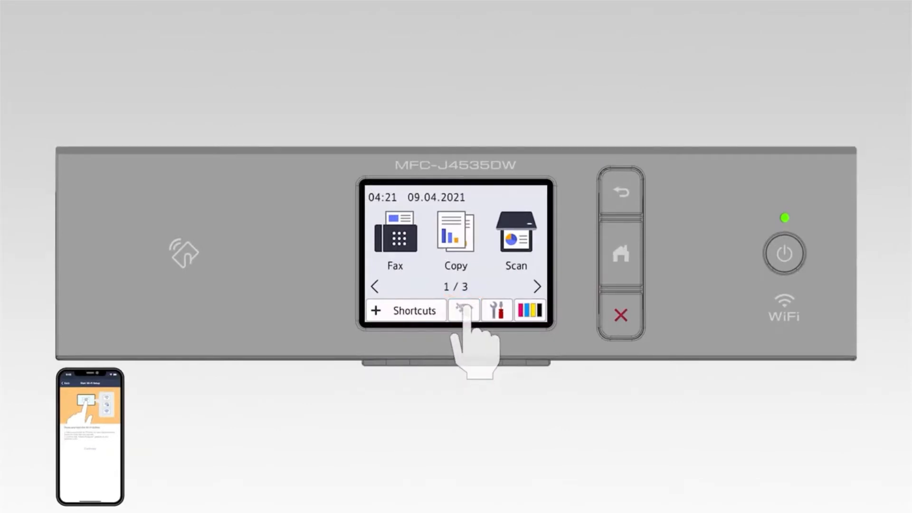
click(463, 310)
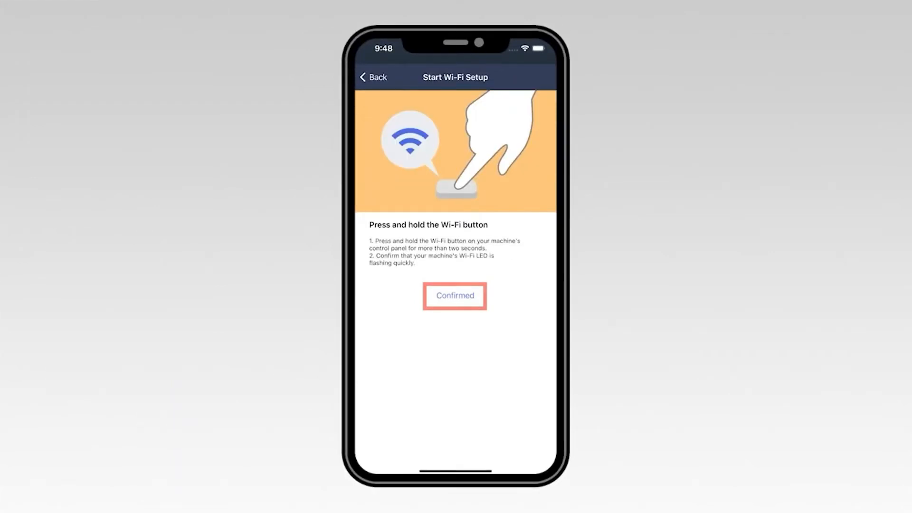
click(454, 296)
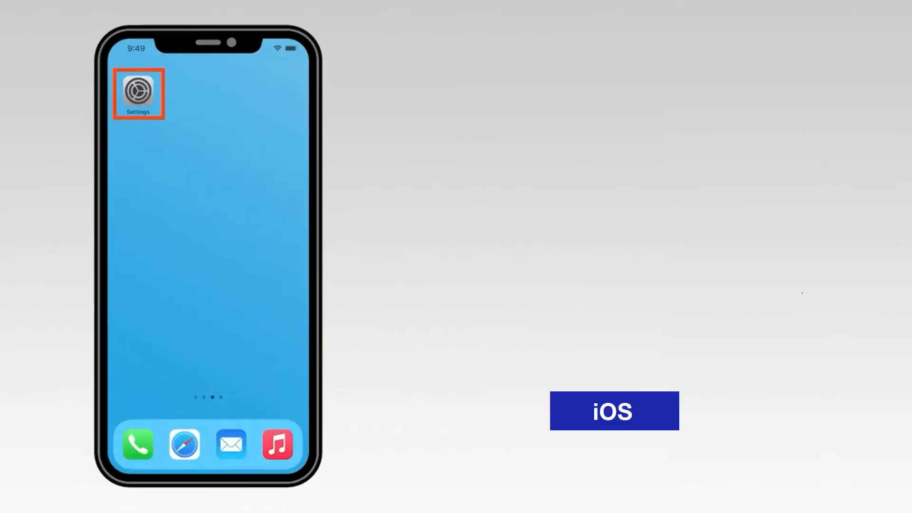
Join the SETUP-MFC-J4535DW_XXXXXXXX network in iOS Wi-Fi settings.
click(136, 92)
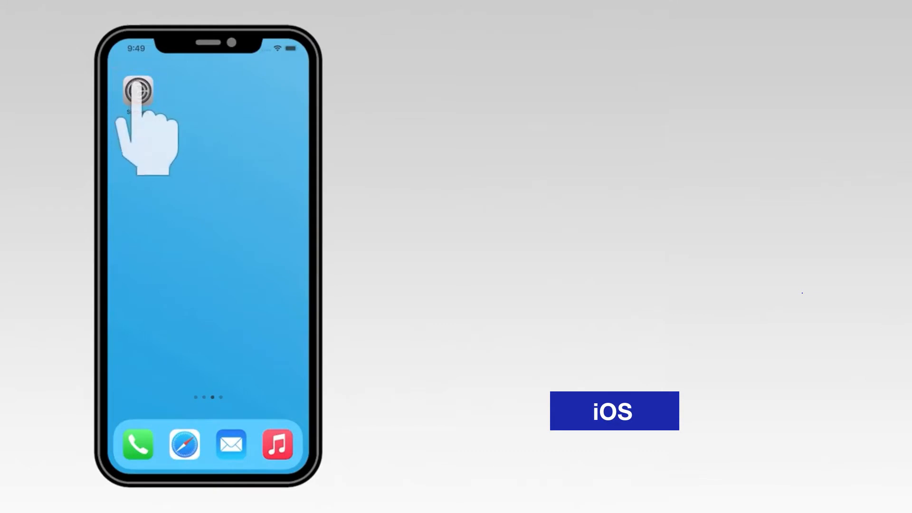
click(138, 92)
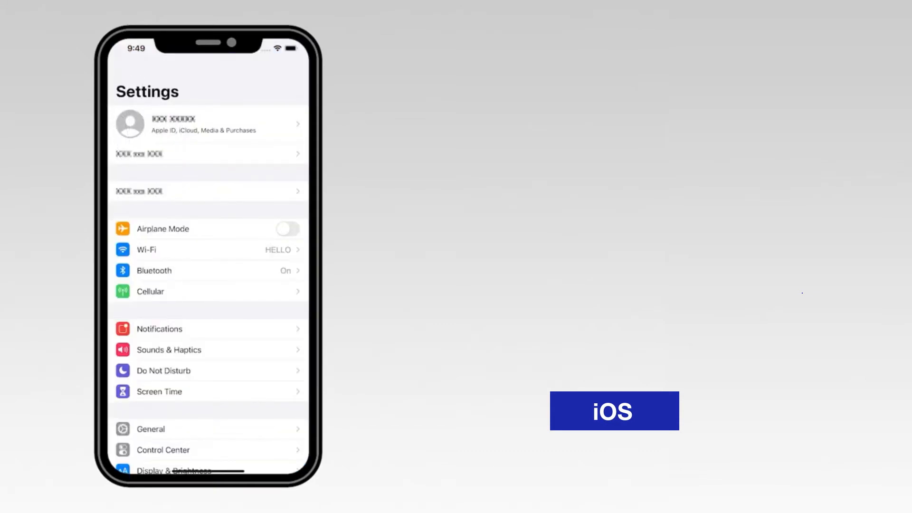
click(209, 250)
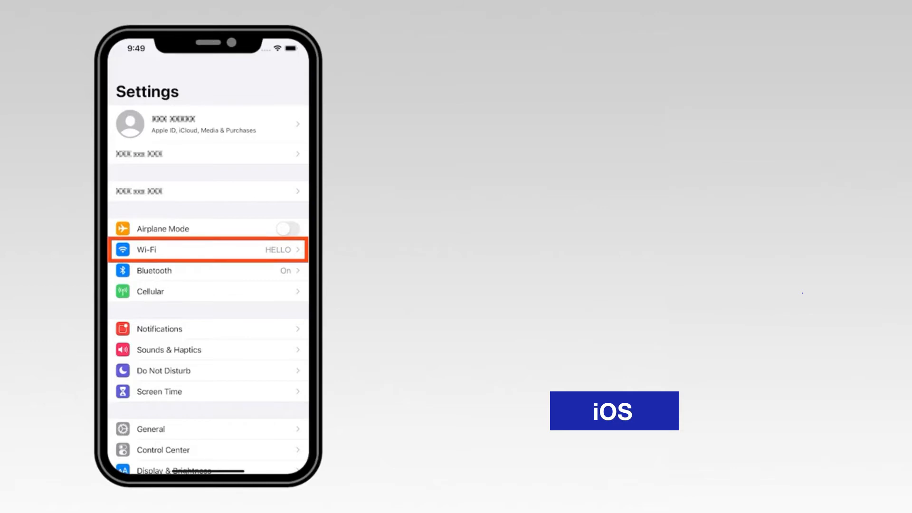
click(206, 250)
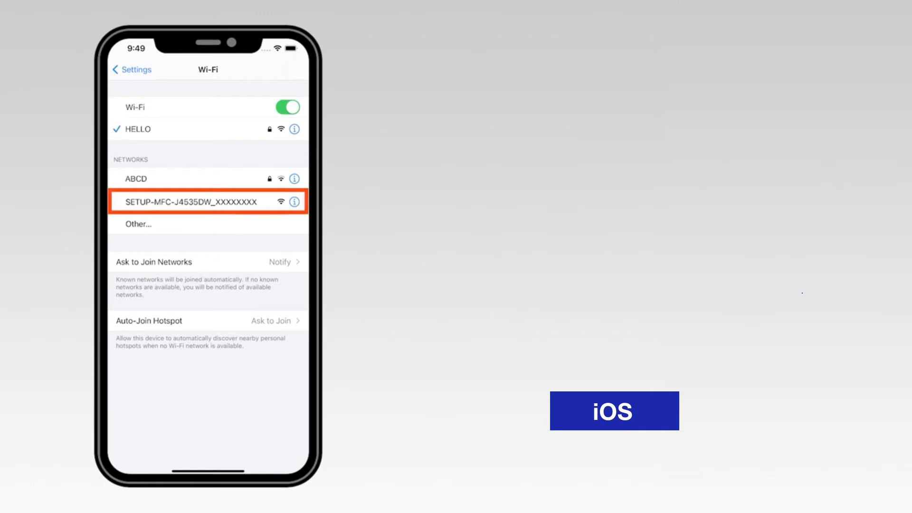
click(191, 202)
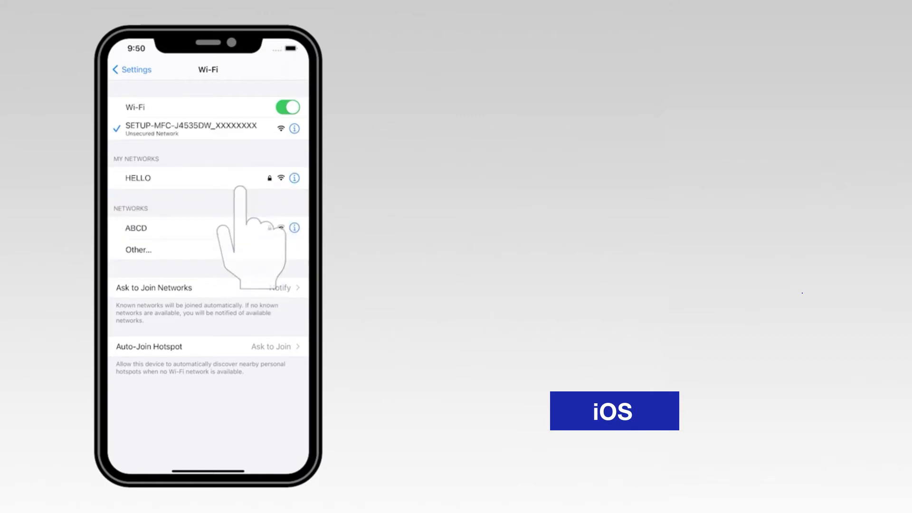
click(192, 129)
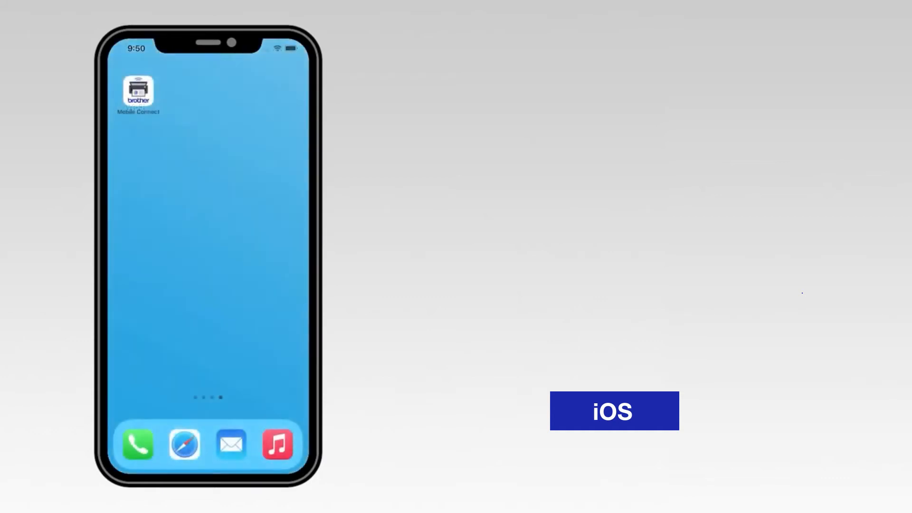
Return to the home screen and relaunch Brother Mobile Connect.
click(138, 94)
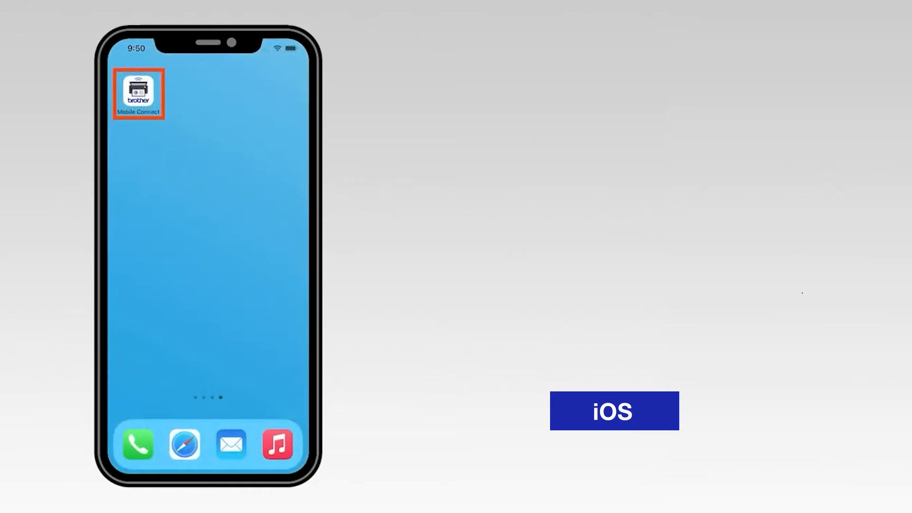
click(138, 93)
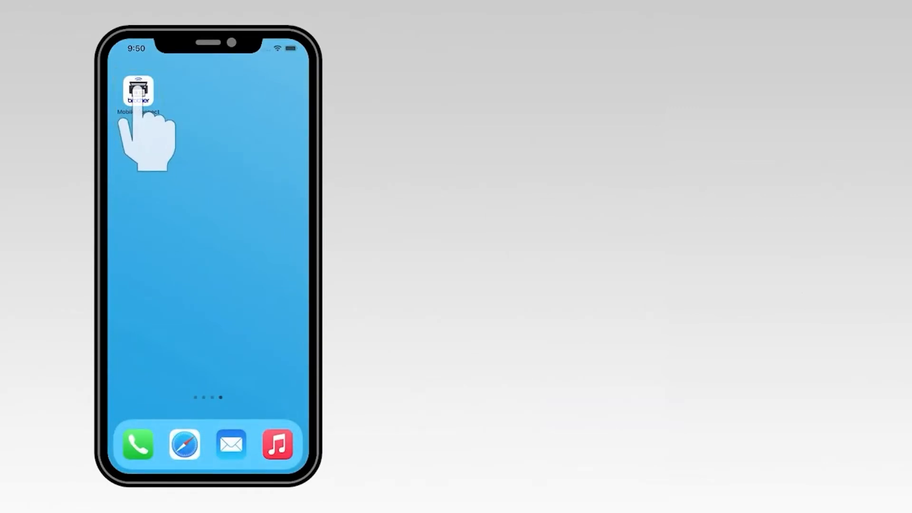
click(138, 92)
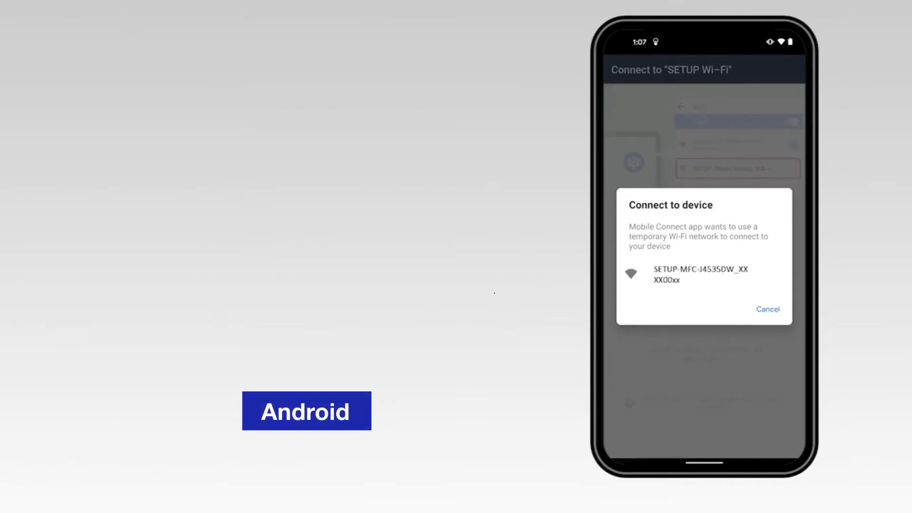
Connect to the printer's SETUP network and choose HELLO as the machine's Wi-Fi network.
click(704, 273)
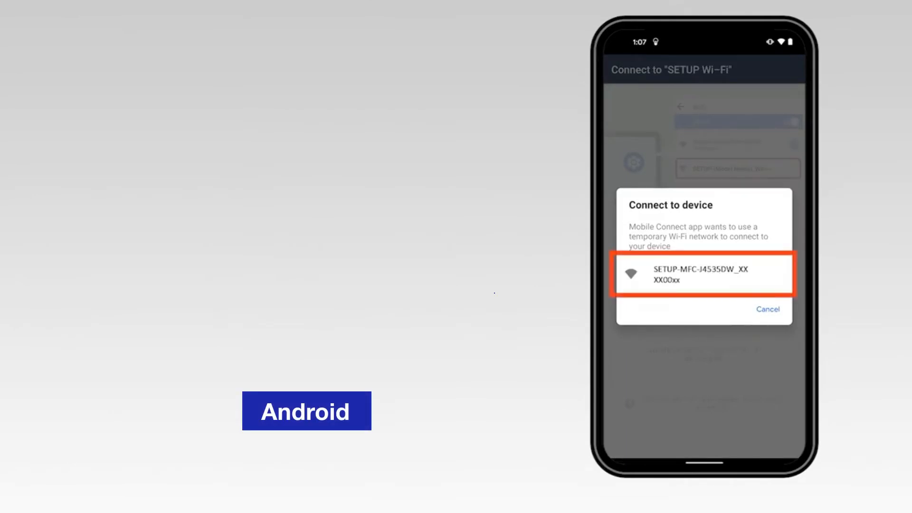
click(701, 273)
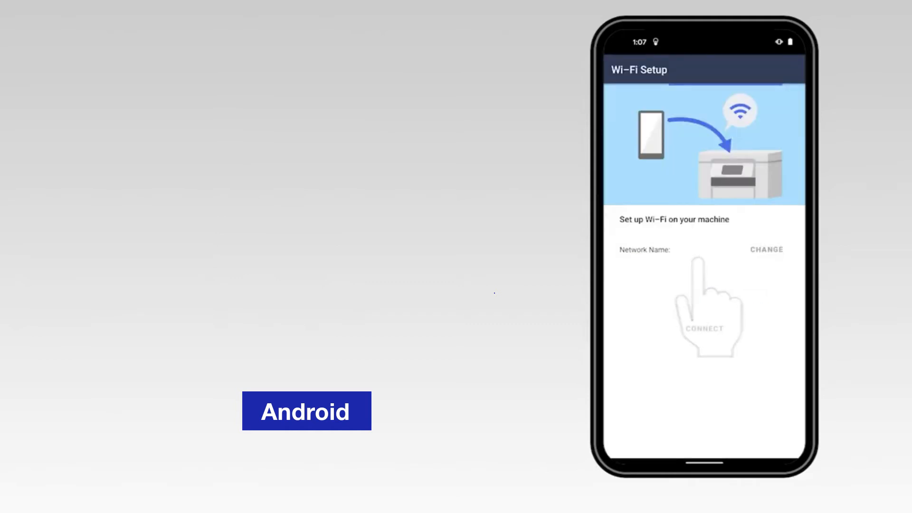
click(766, 250)
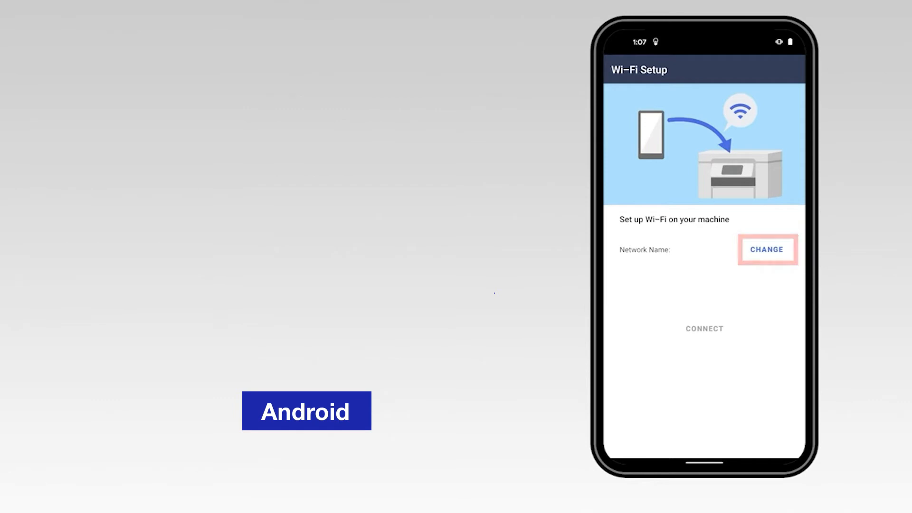
click(767, 250)
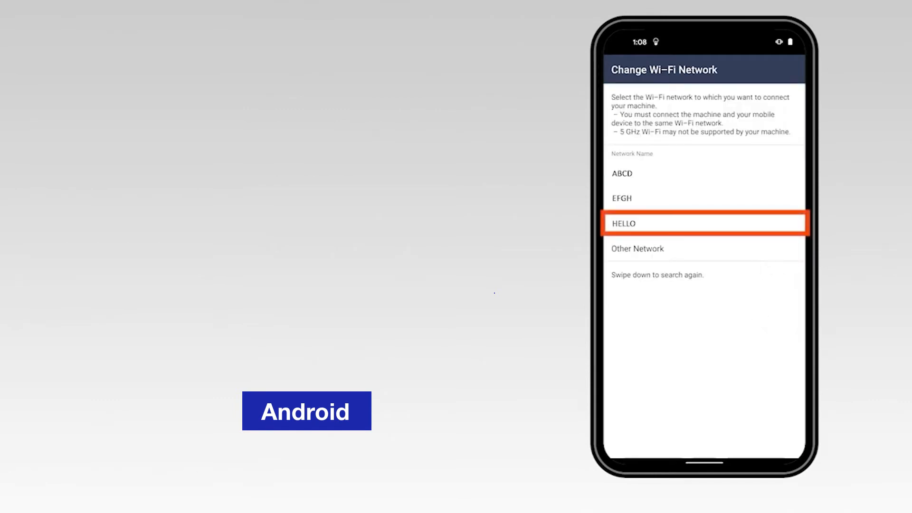
click(623, 224)
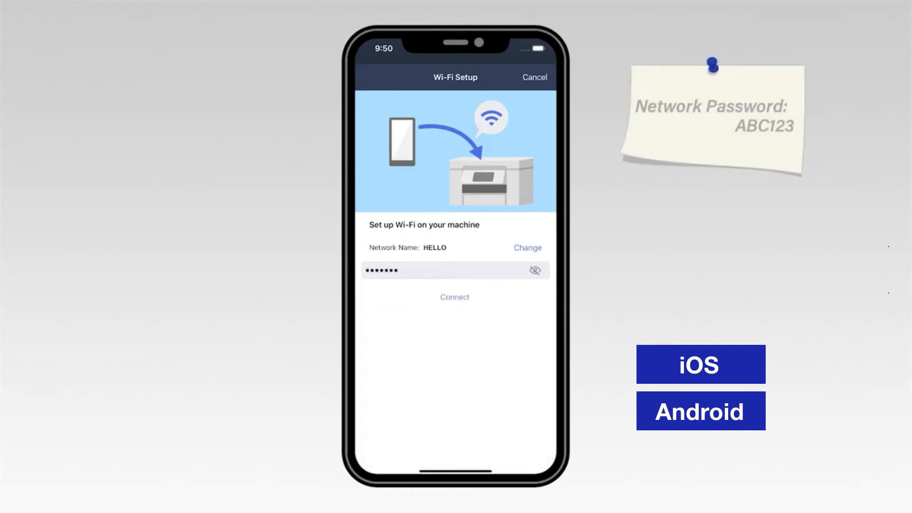
Send the HELLO network settings to the machine with Connect.
click(454, 297)
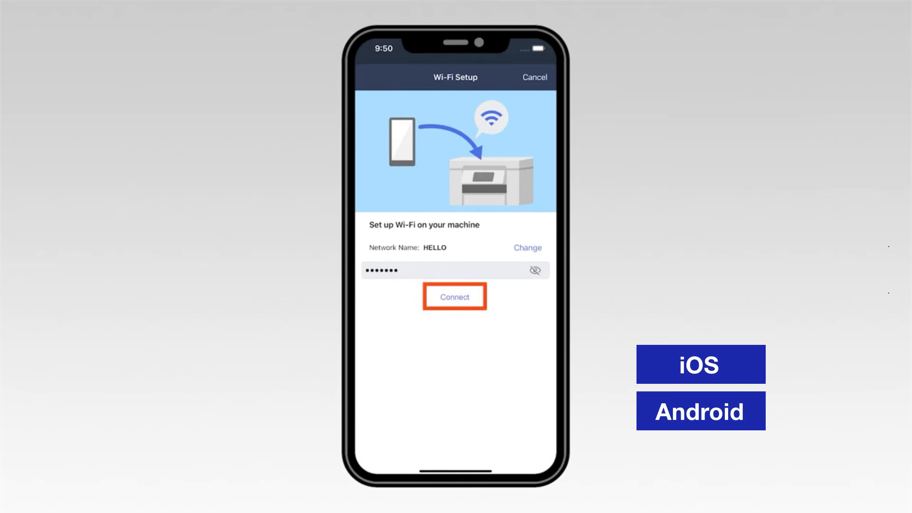
click(454, 296)
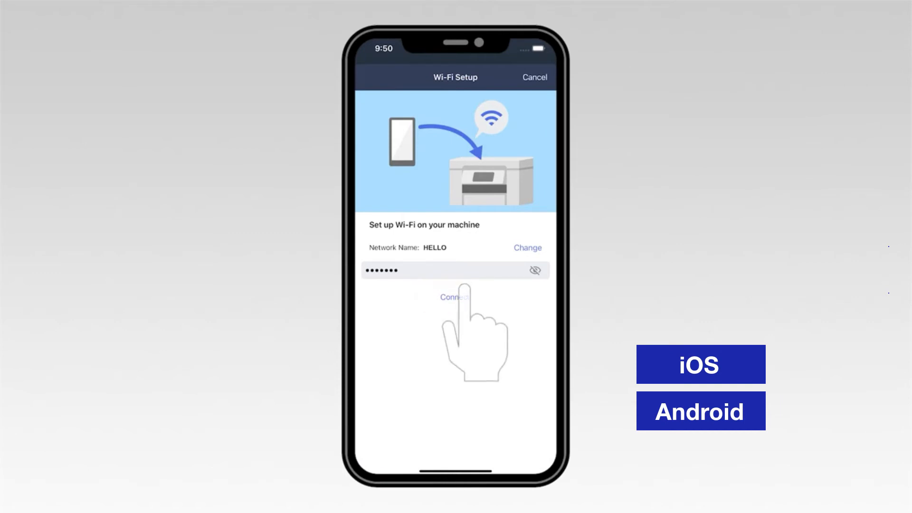
click(455, 296)
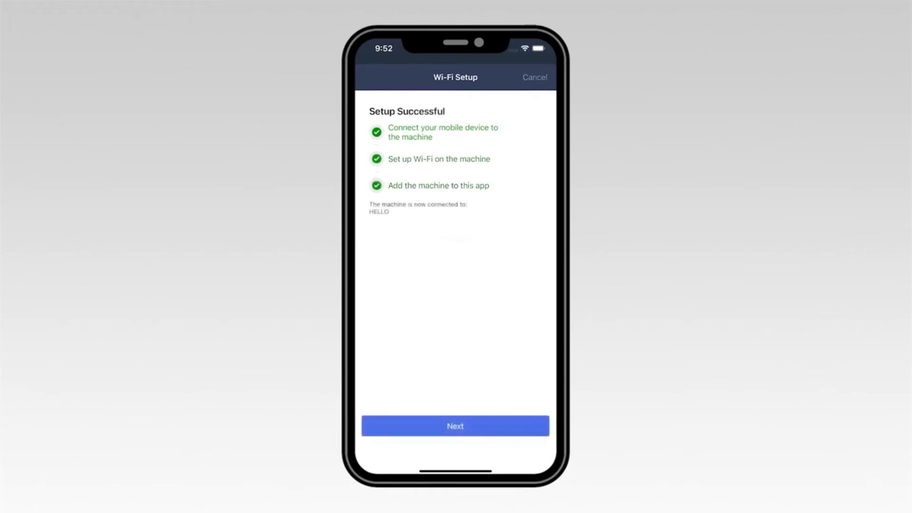
Continue past Setup Successful and complete adding the machine to the app.
click(455, 425)
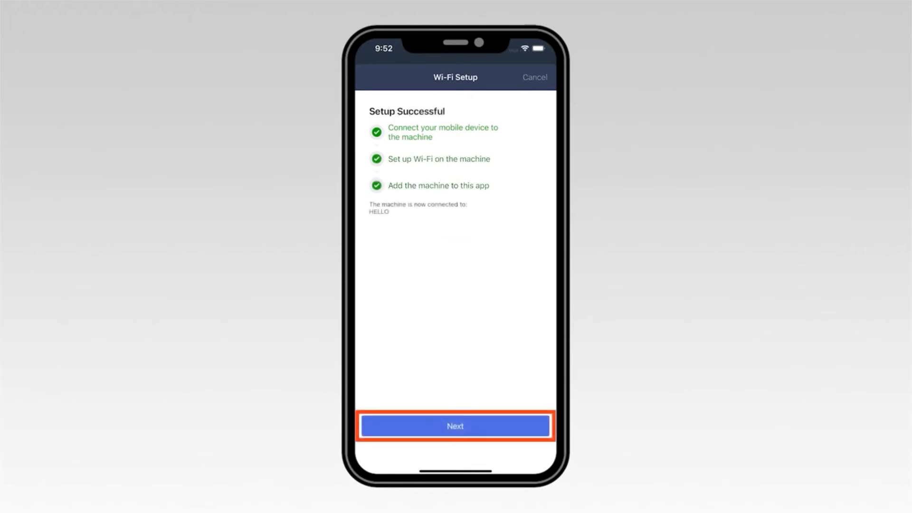
click(455, 425)
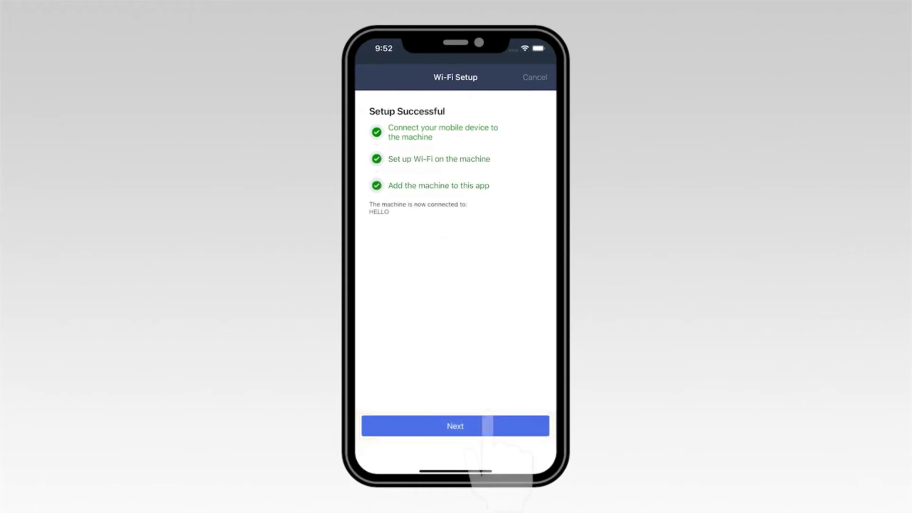
click(455, 426)
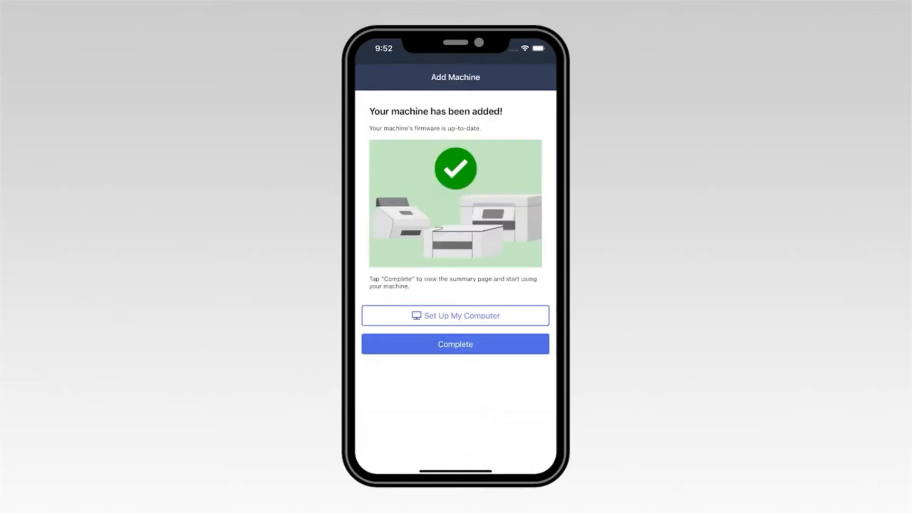
click(455, 344)
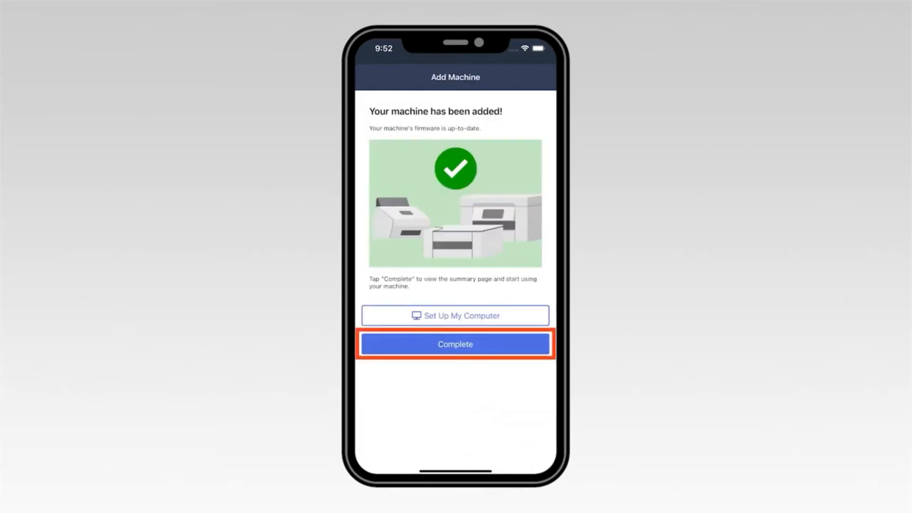
click(455, 344)
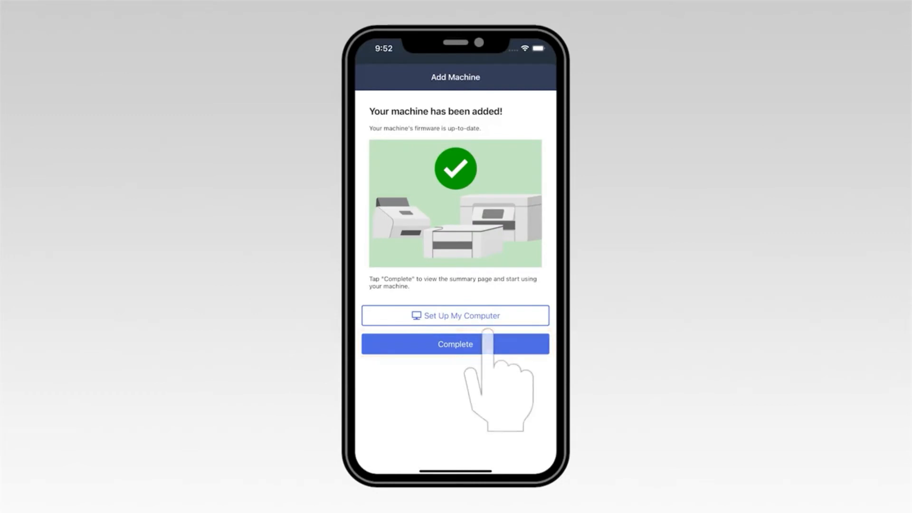
click(455, 344)
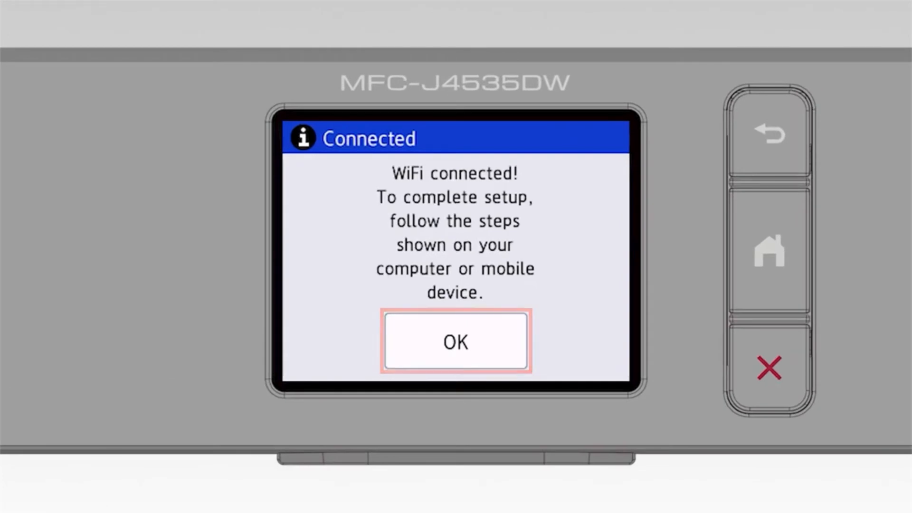
Acknowledge the Connected message with OK, returning the printer to its home screen.
click(455, 341)
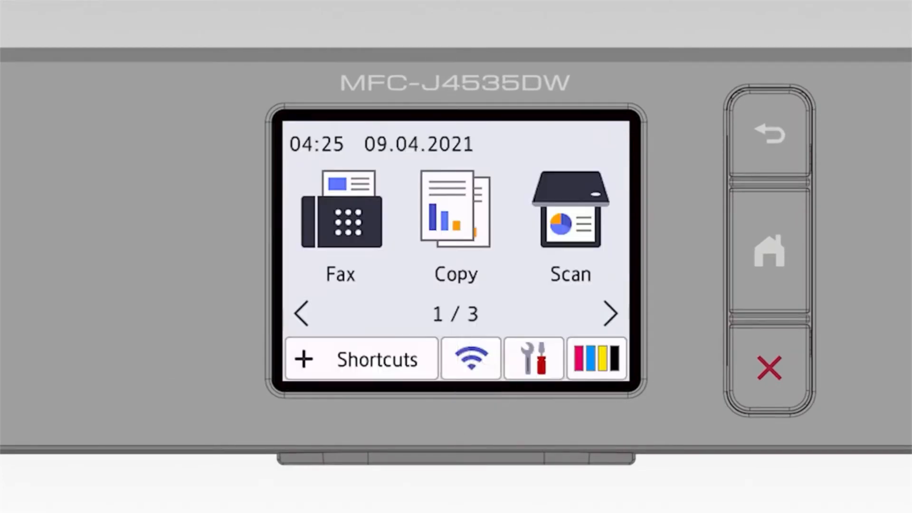
click(470, 357)
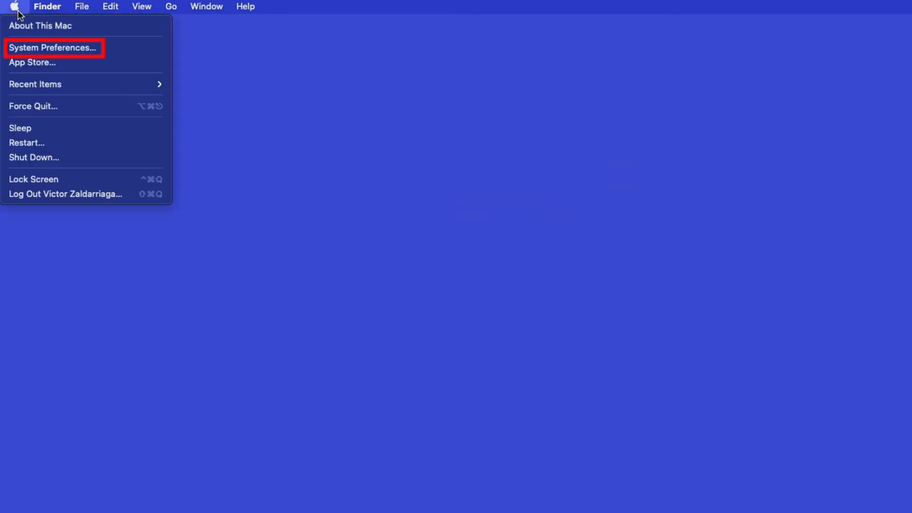
mouse_move(52, 48)
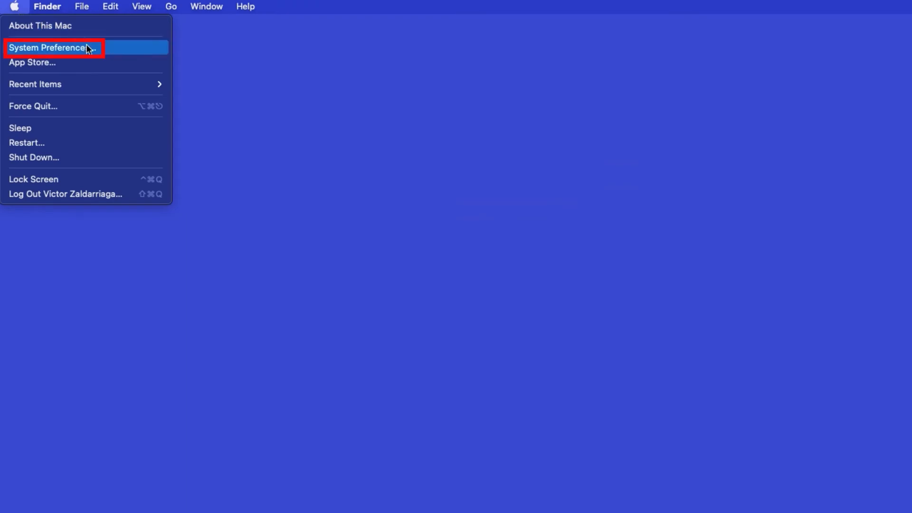
Reach Printers & Scanners from the Apple menu's System Preferences.
click(47, 47)
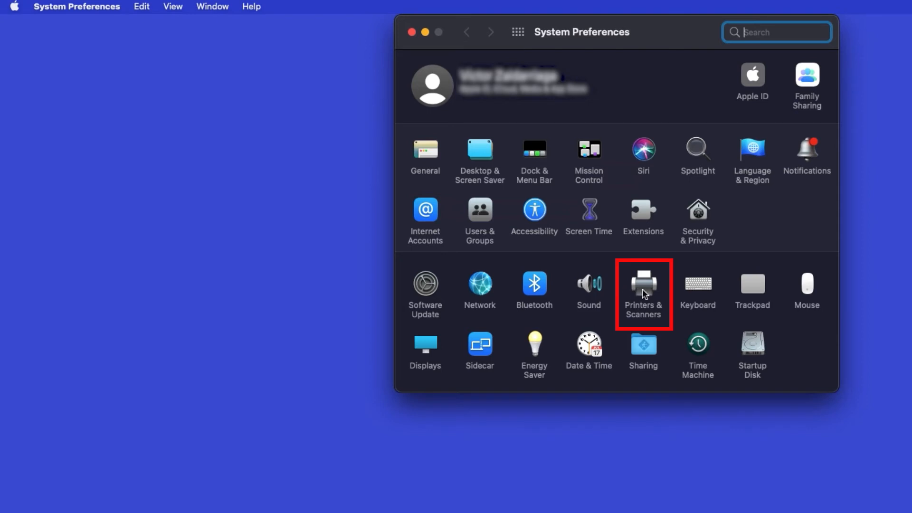
click(643, 284)
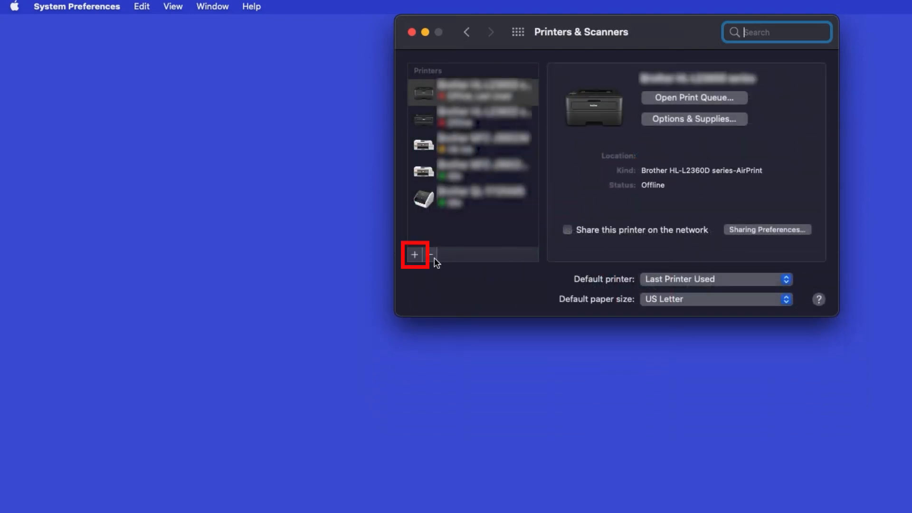
Add the discovered Brother MFC-J4535DW using AirPrint so it lists as Idle.
click(414, 254)
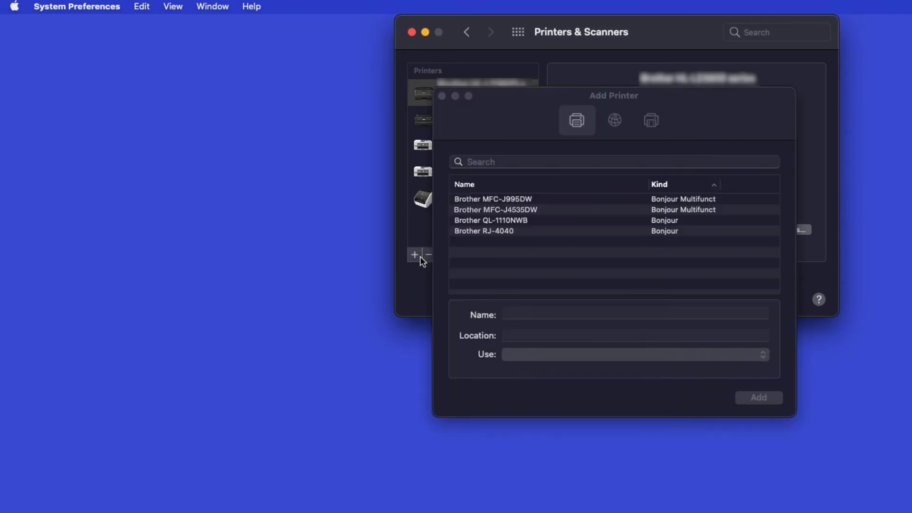
click(495, 209)
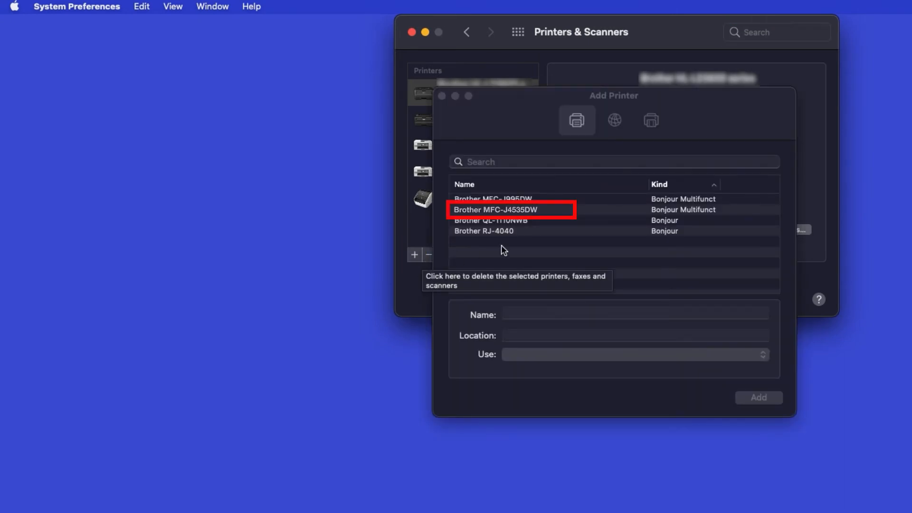
click(512, 209)
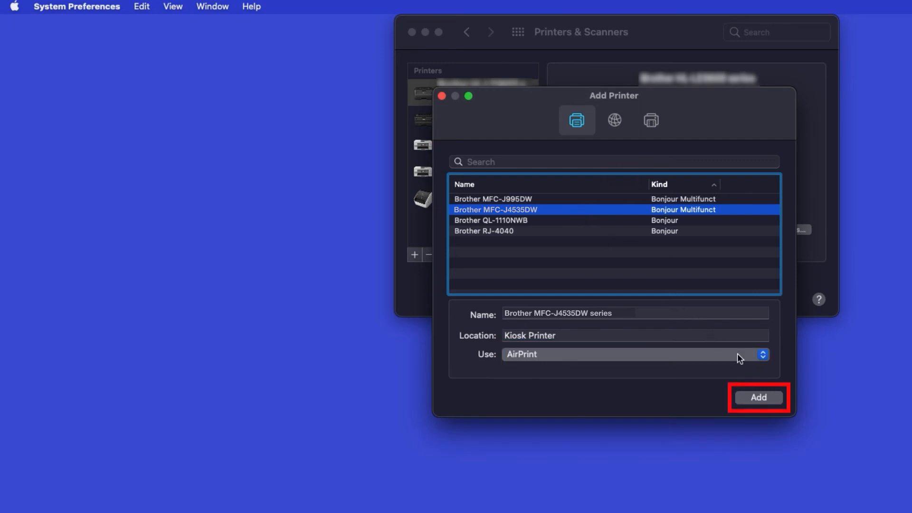
click(758, 397)
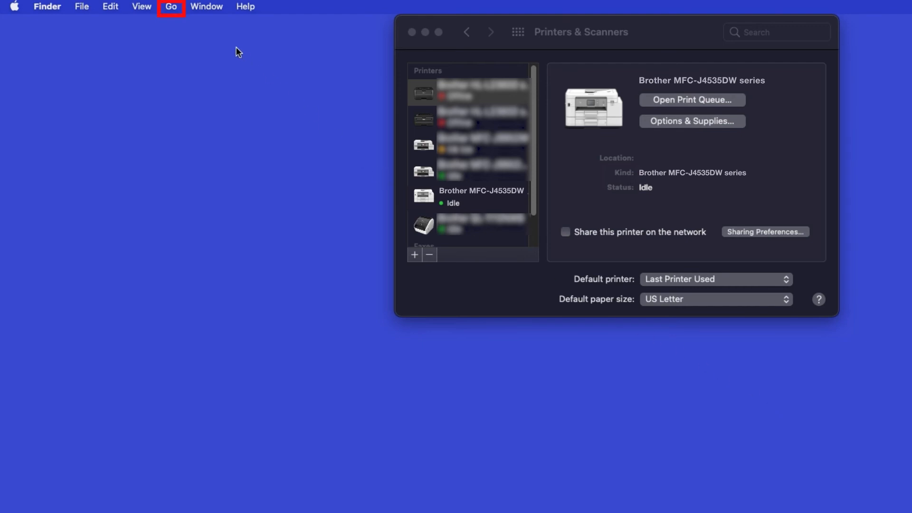
Launch the App Store from Finder's Applications folder via Go > Applications.
click(170, 6)
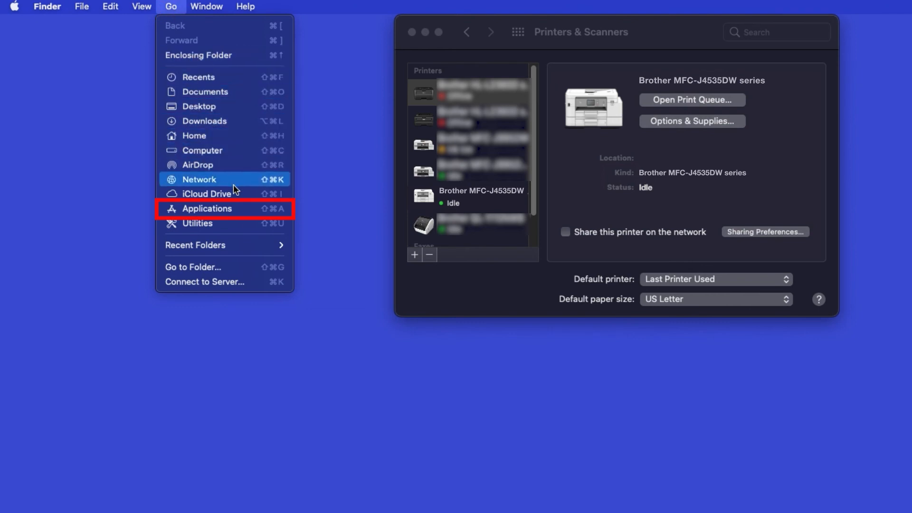
click(207, 208)
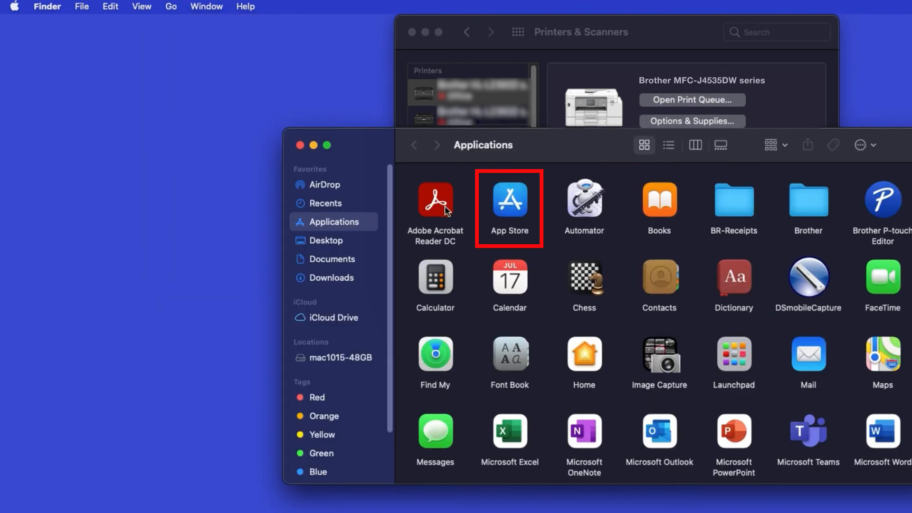
double_click(509, 199)
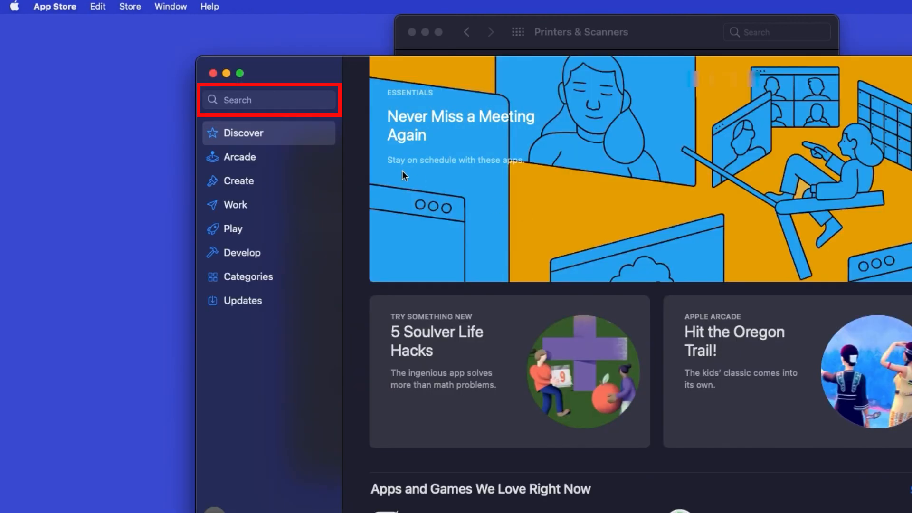
Search 'brother iprint', install Brother iPrint&Scan, and launch it.
click(267, 99)
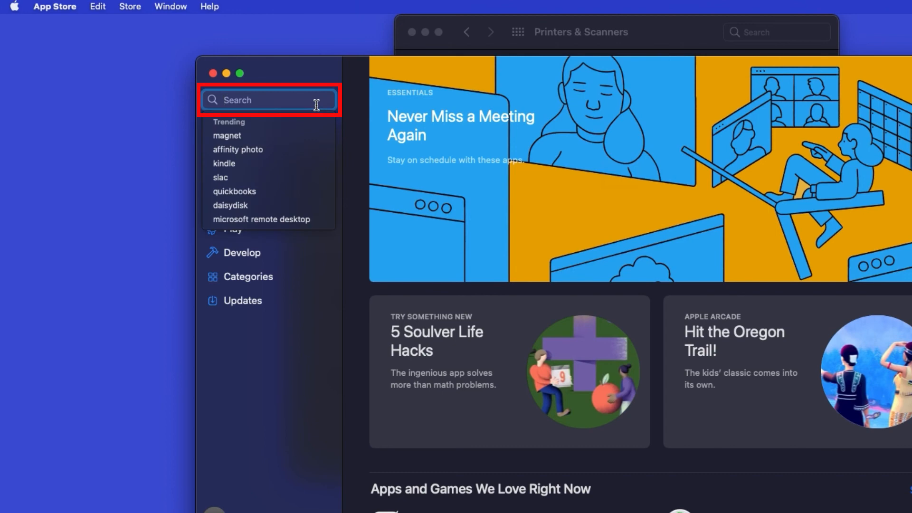
text(brother iprint)
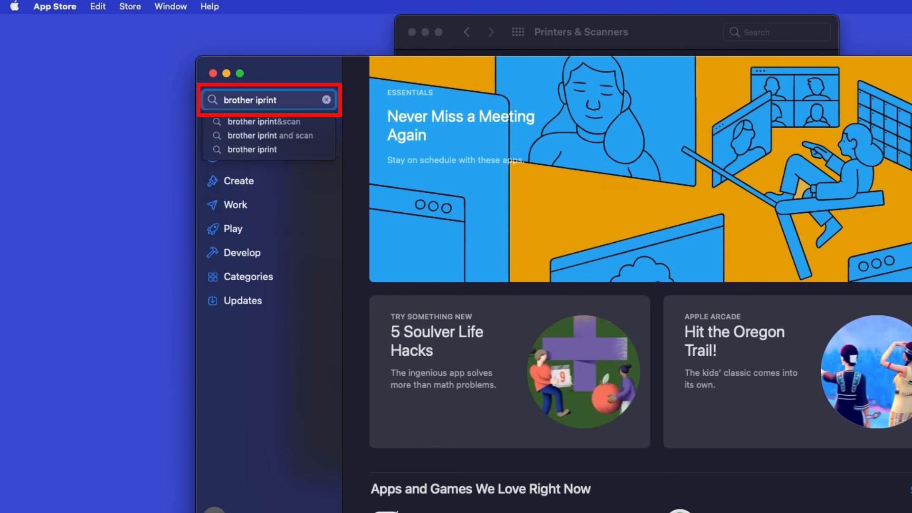
click(266, 120)
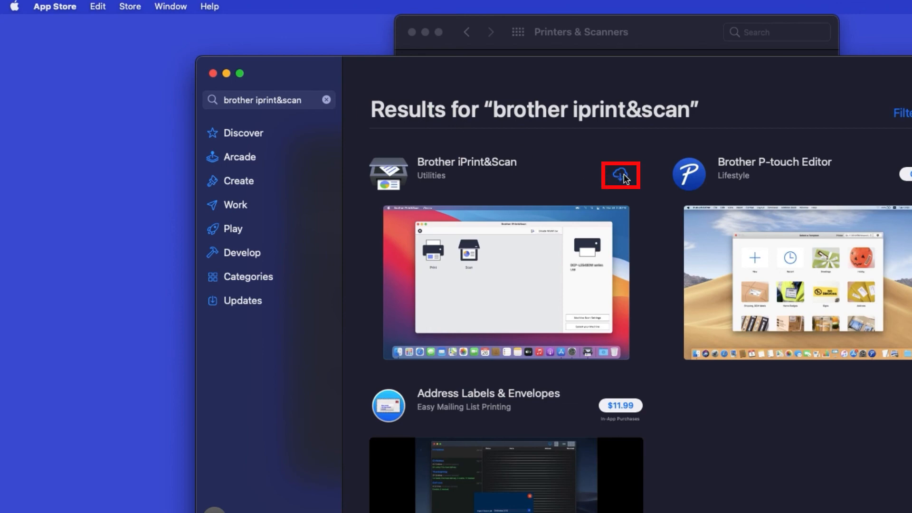
click(619, 174)
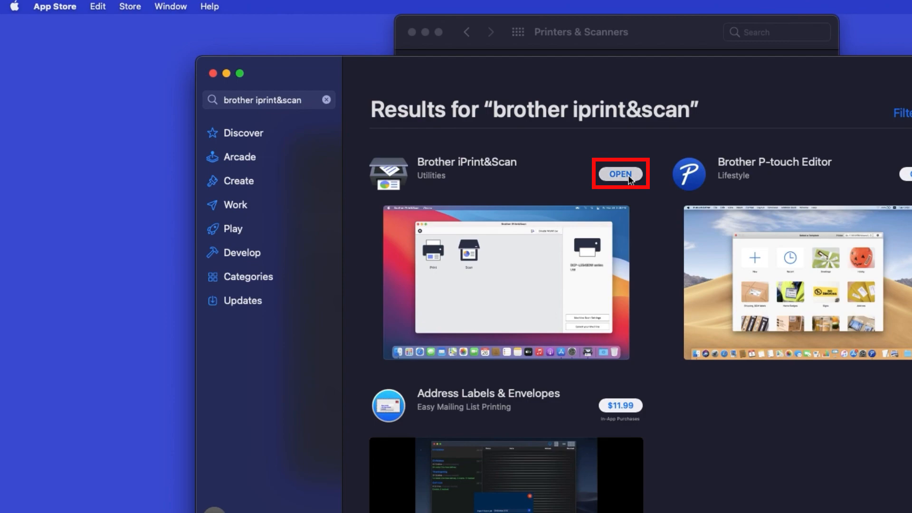
click(621, 173)
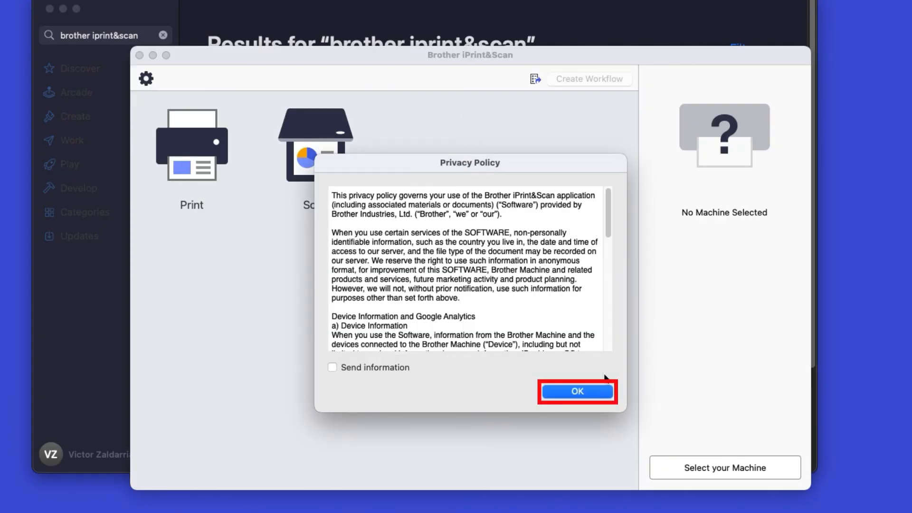
Accept the privacy policy and pick the networked MFC-J4535DW series machine.
click(577, 390)
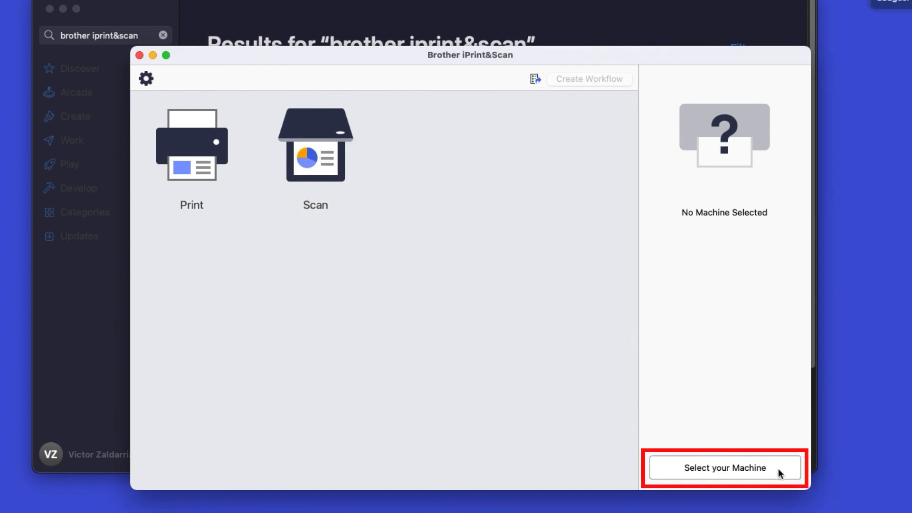
click(725, 467)
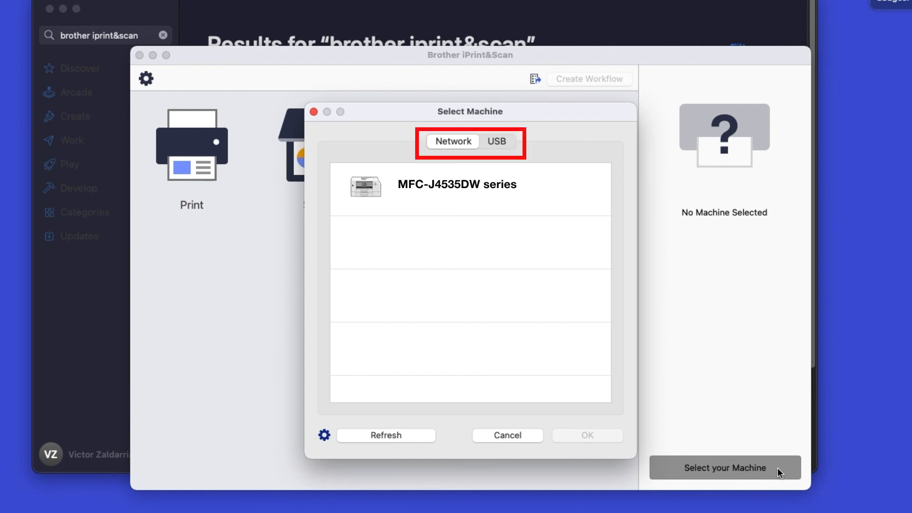
click(469, 184)
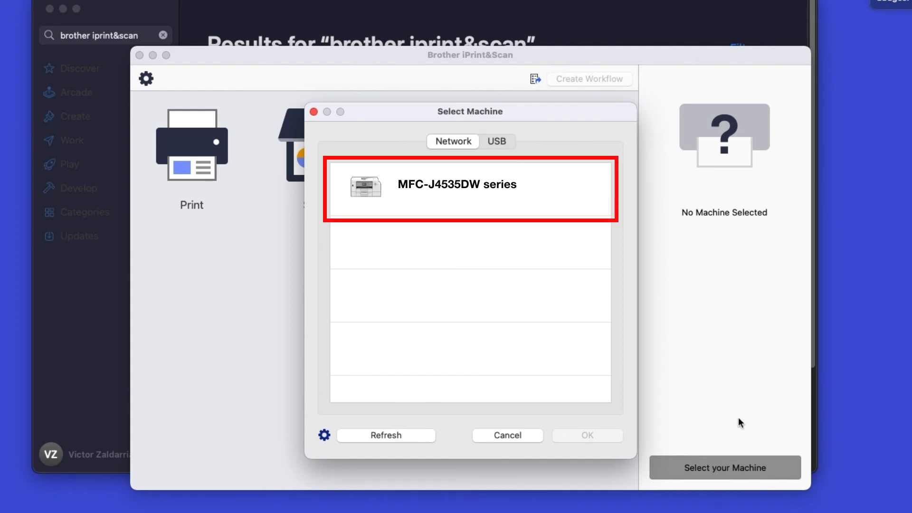
click(466, 188)
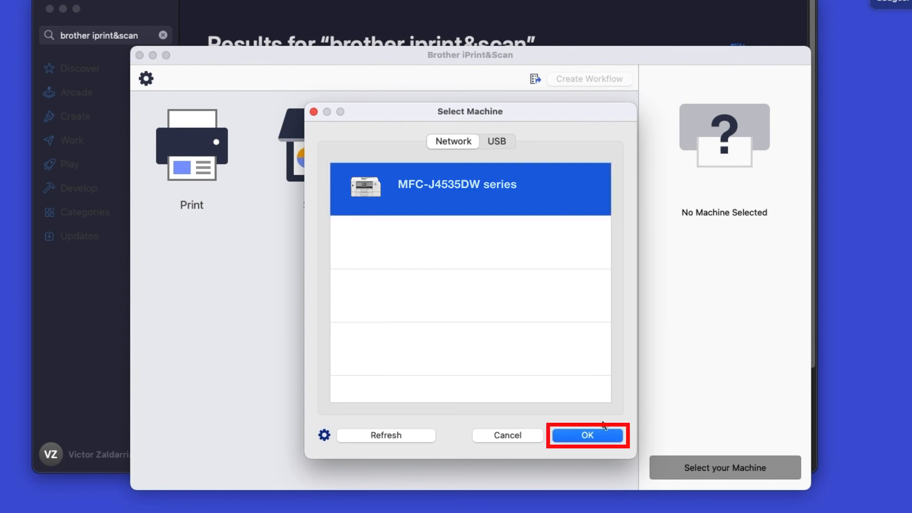
Confirm MFC-J4535DW series as the machine and dismiss its summary.
click(587, 436)
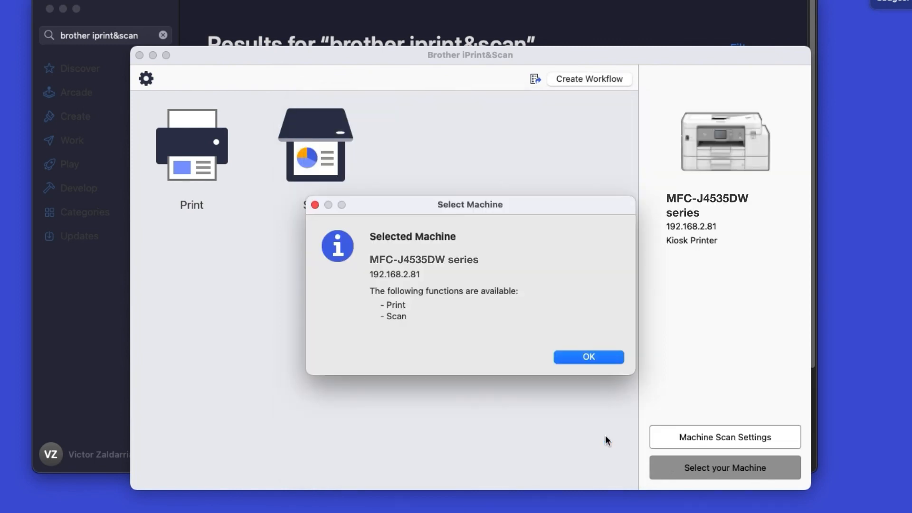
click(588, 357)
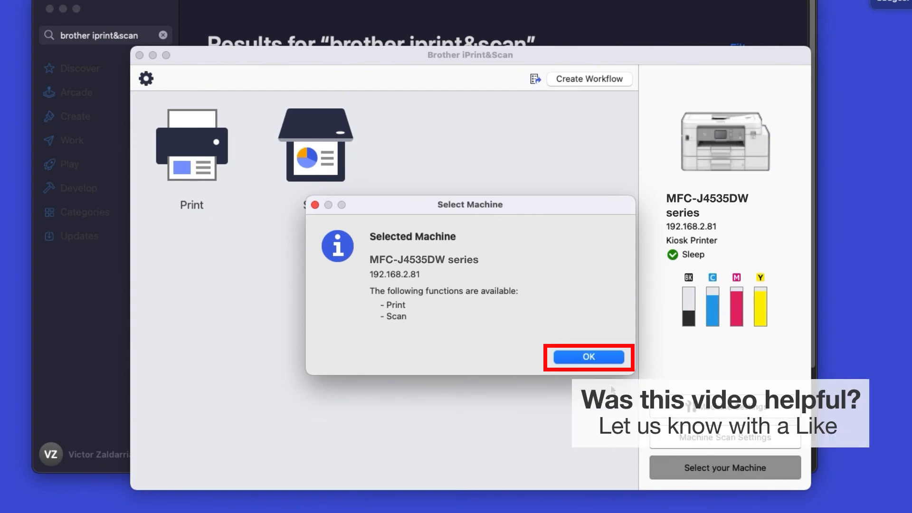
click(587, 357)
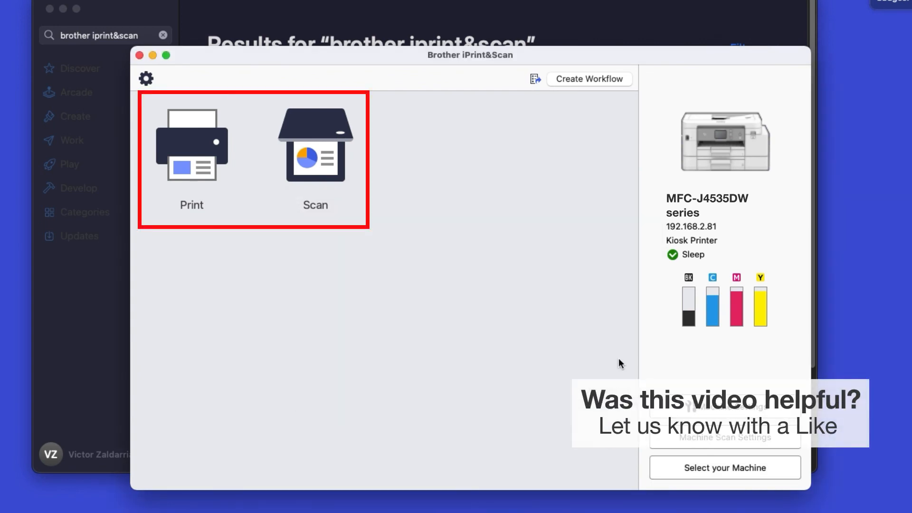